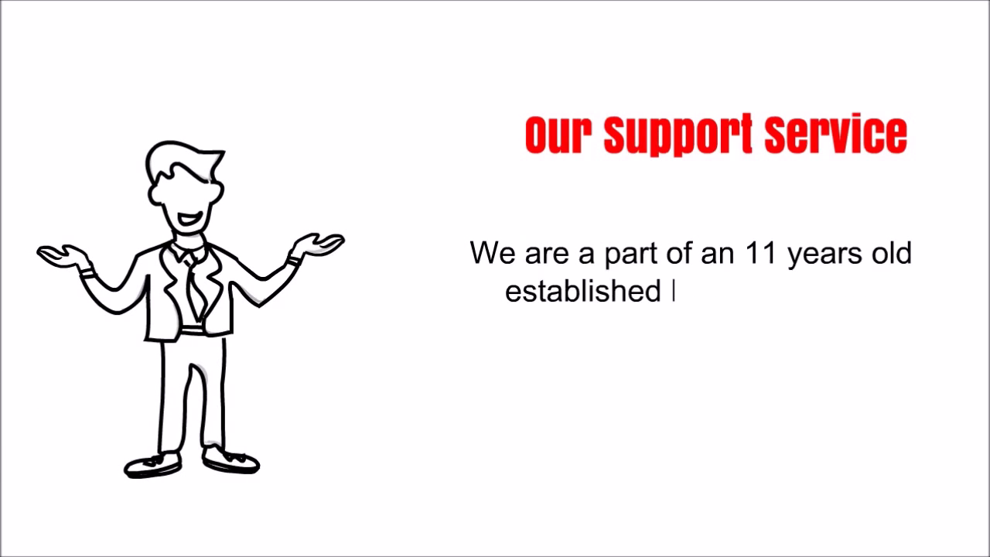
type("Digital Agency, backed by a powerful tec")
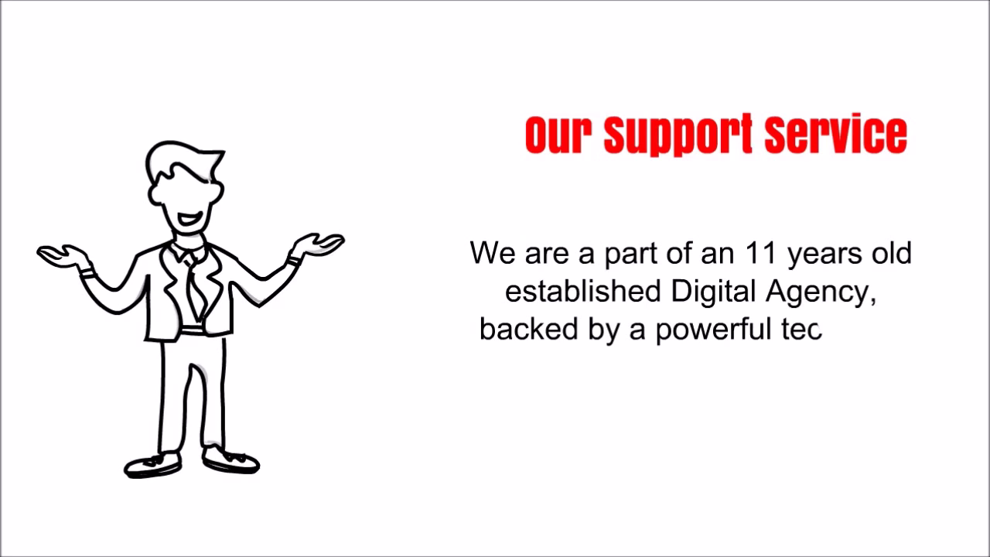